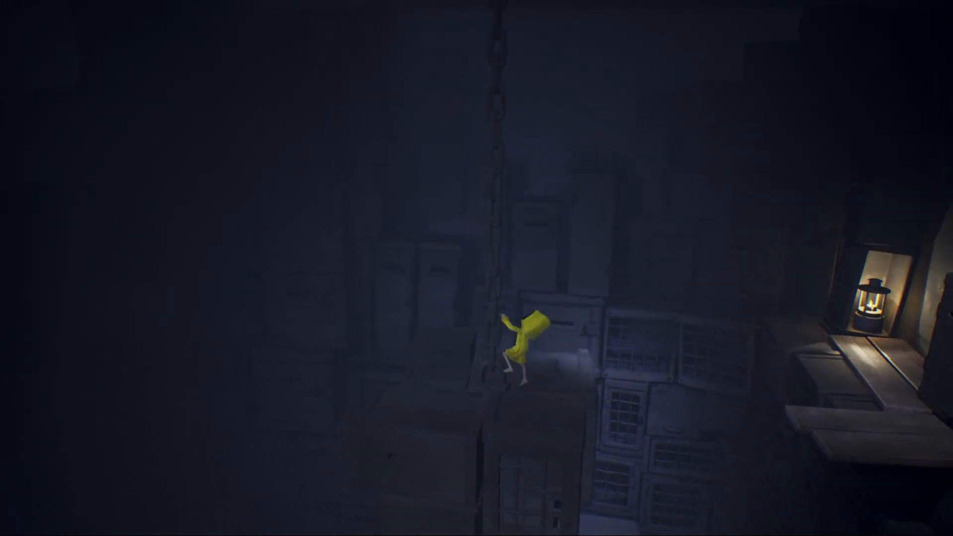
key("w")
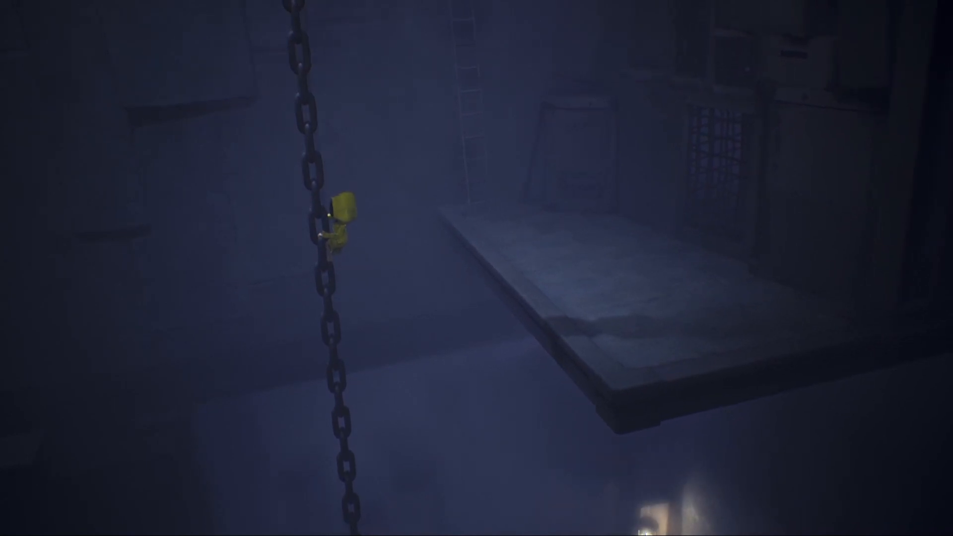
key("space")
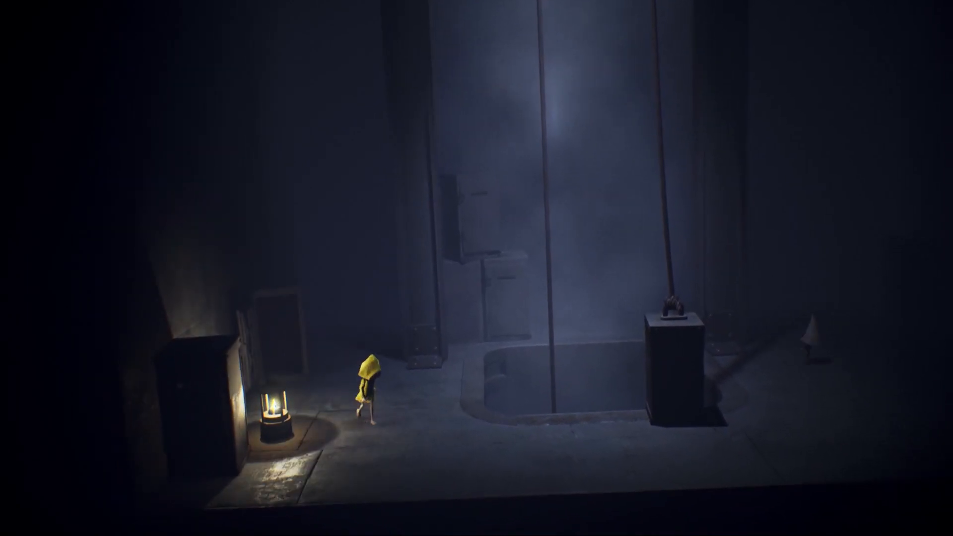
scroll("right", 3)
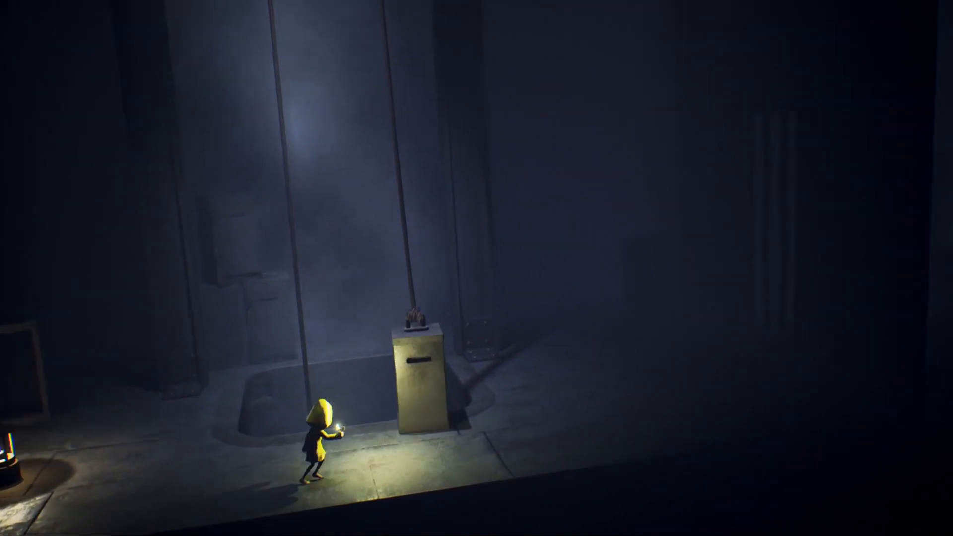